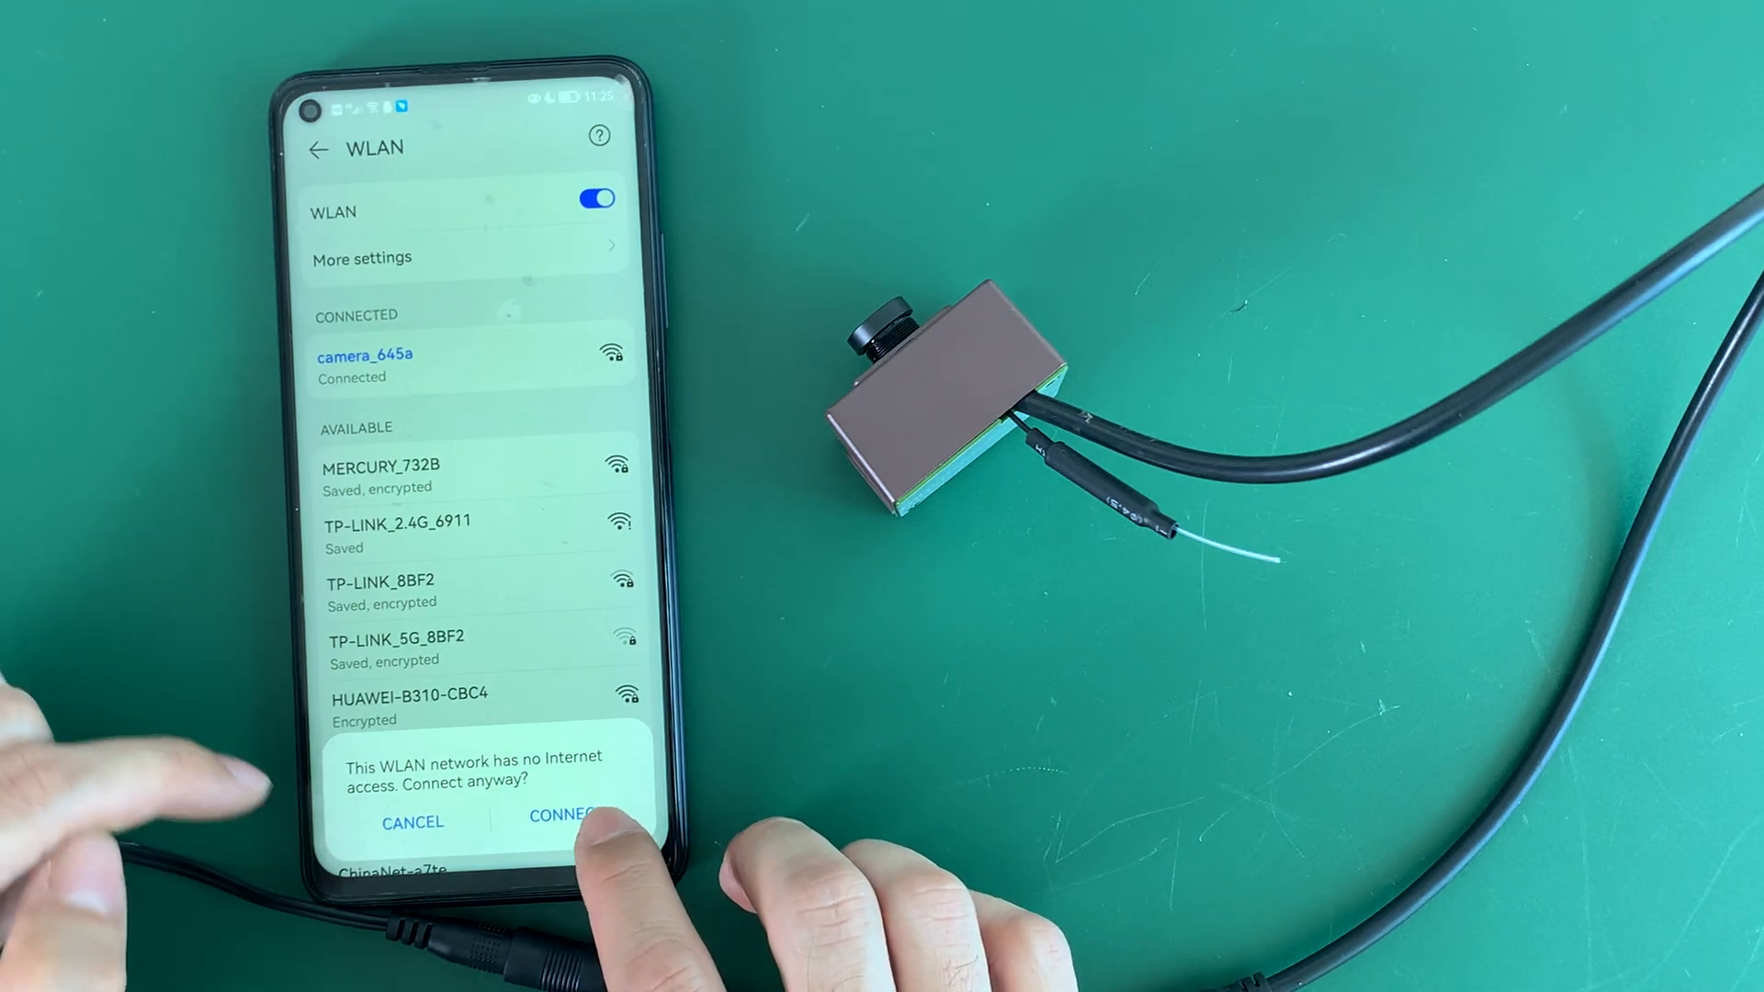
- Accept the no-internet warning to stay on the camera_645a hotspot
left_click(571, 823)
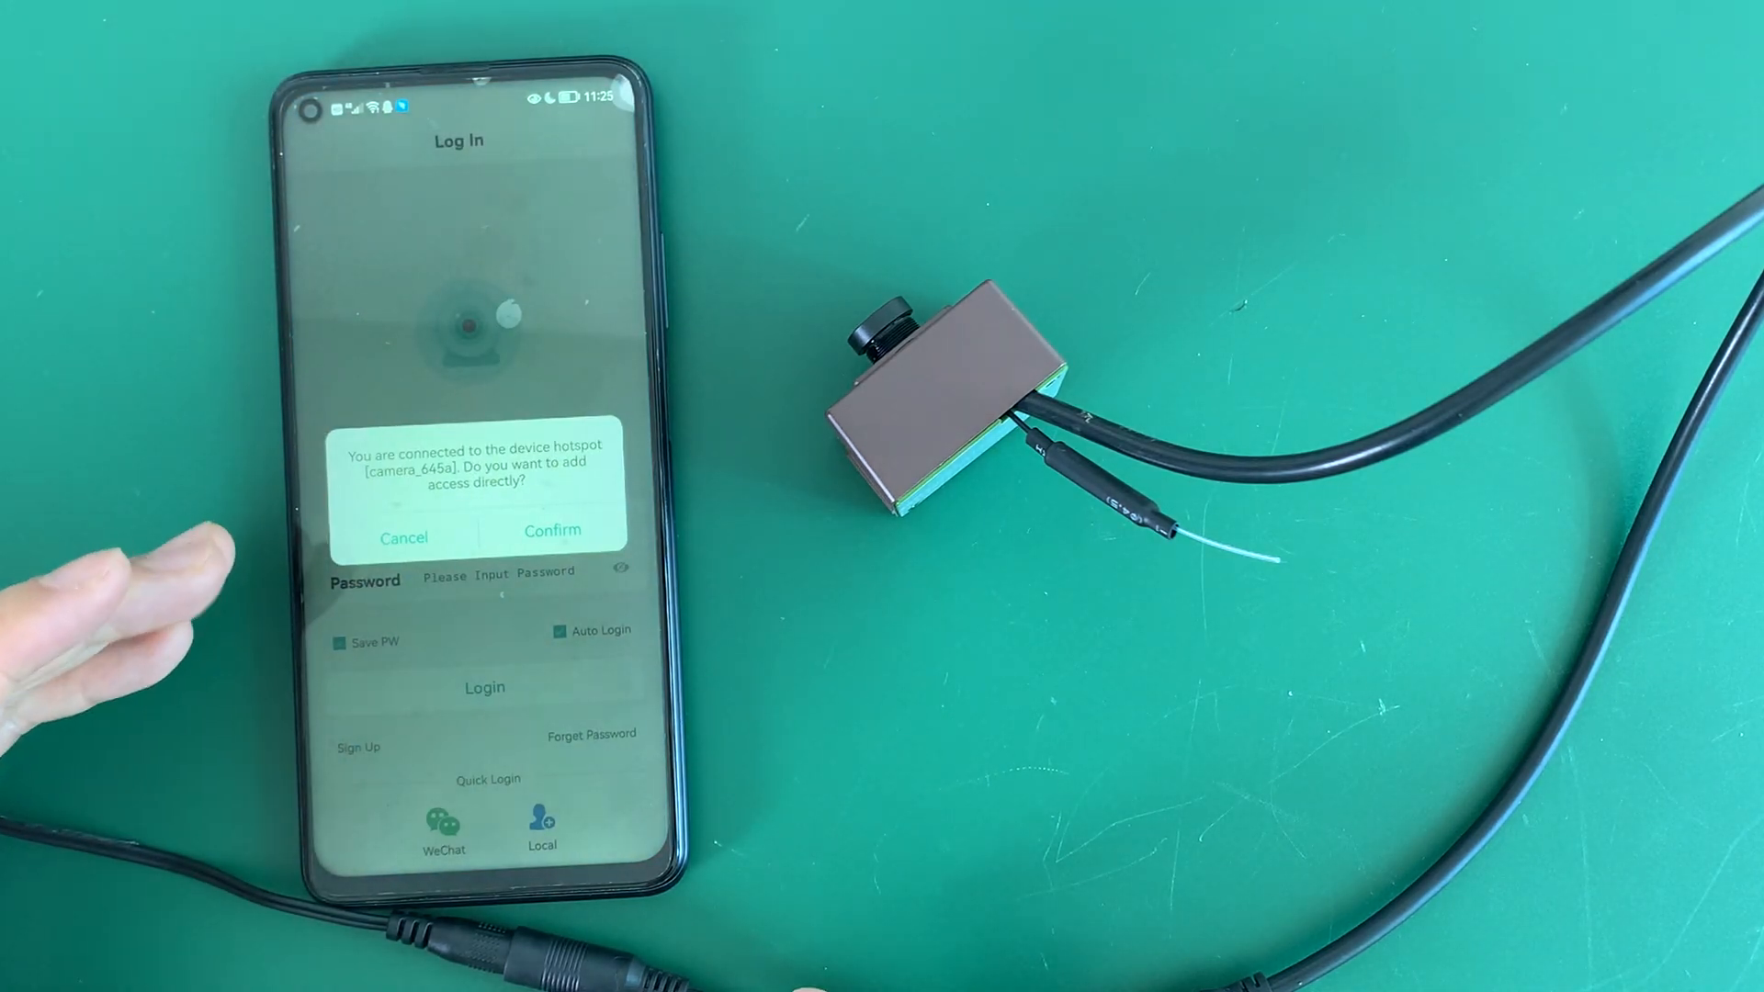
- Confirm adding the camera directly via the camera_645a hotspot connection
left_click(552, 531)
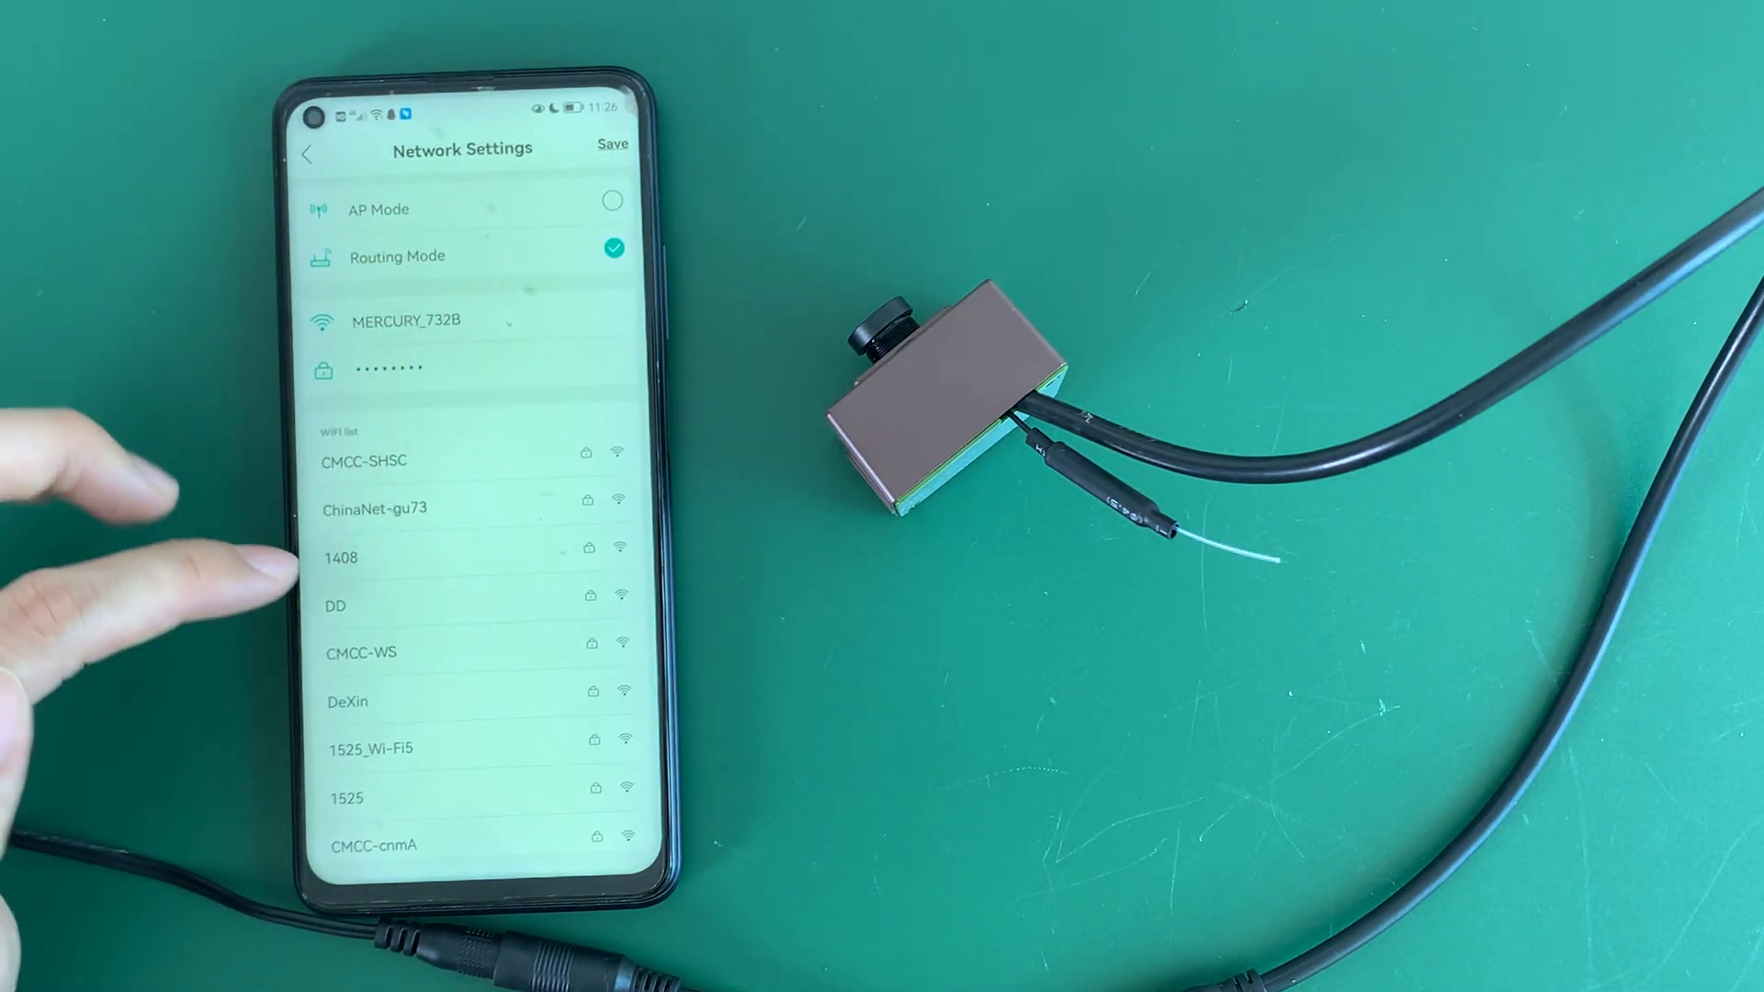
scroll("down", 3)
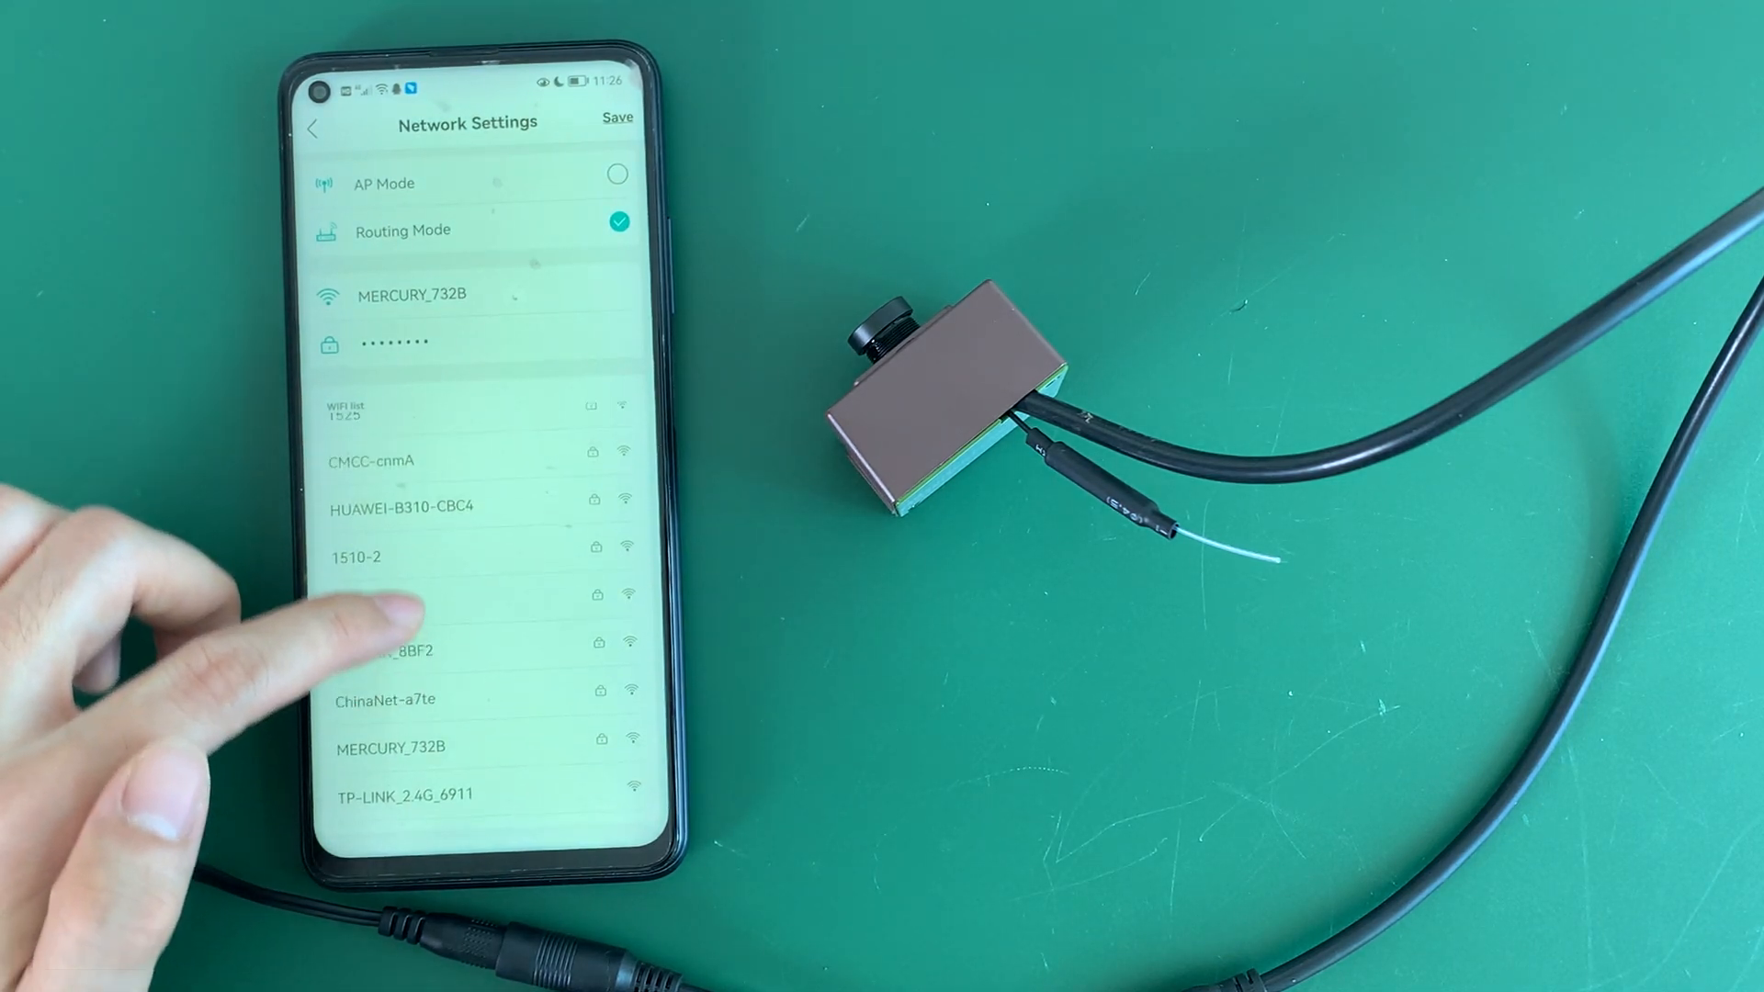
scroll("down", 3)
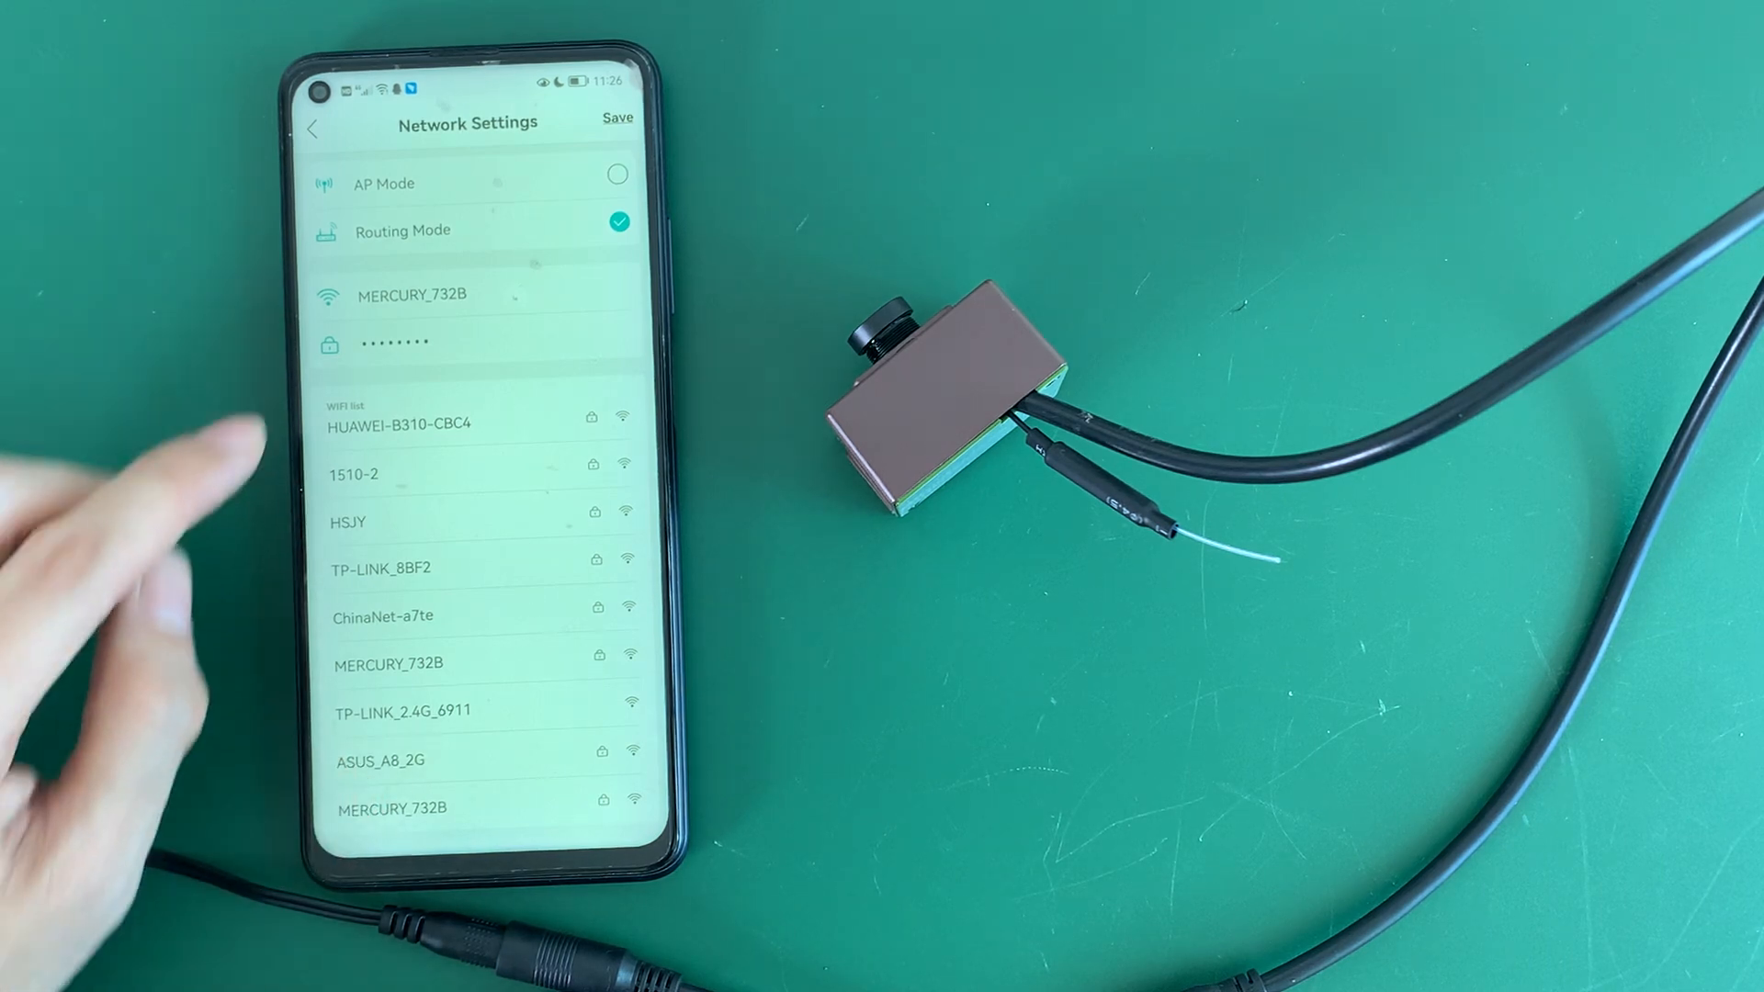
- Replace the MERCURY_732B router password and reveal it in plain text
left_click(427, 343)
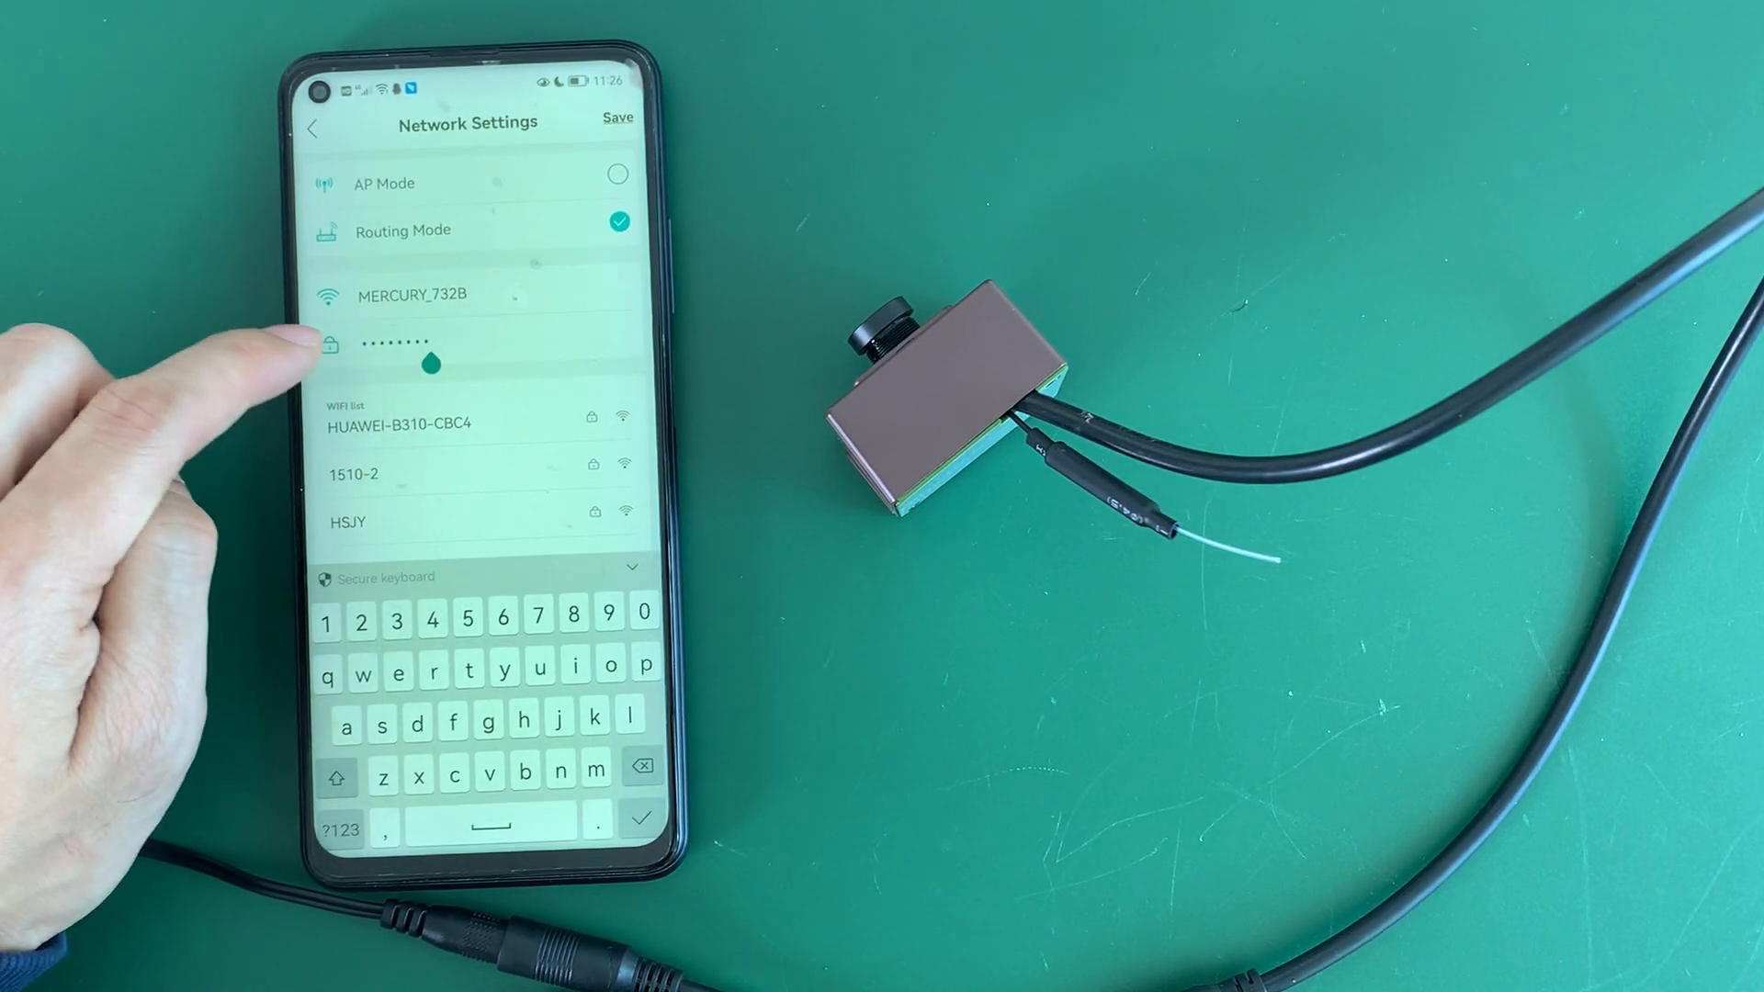
left_click(642, 766)
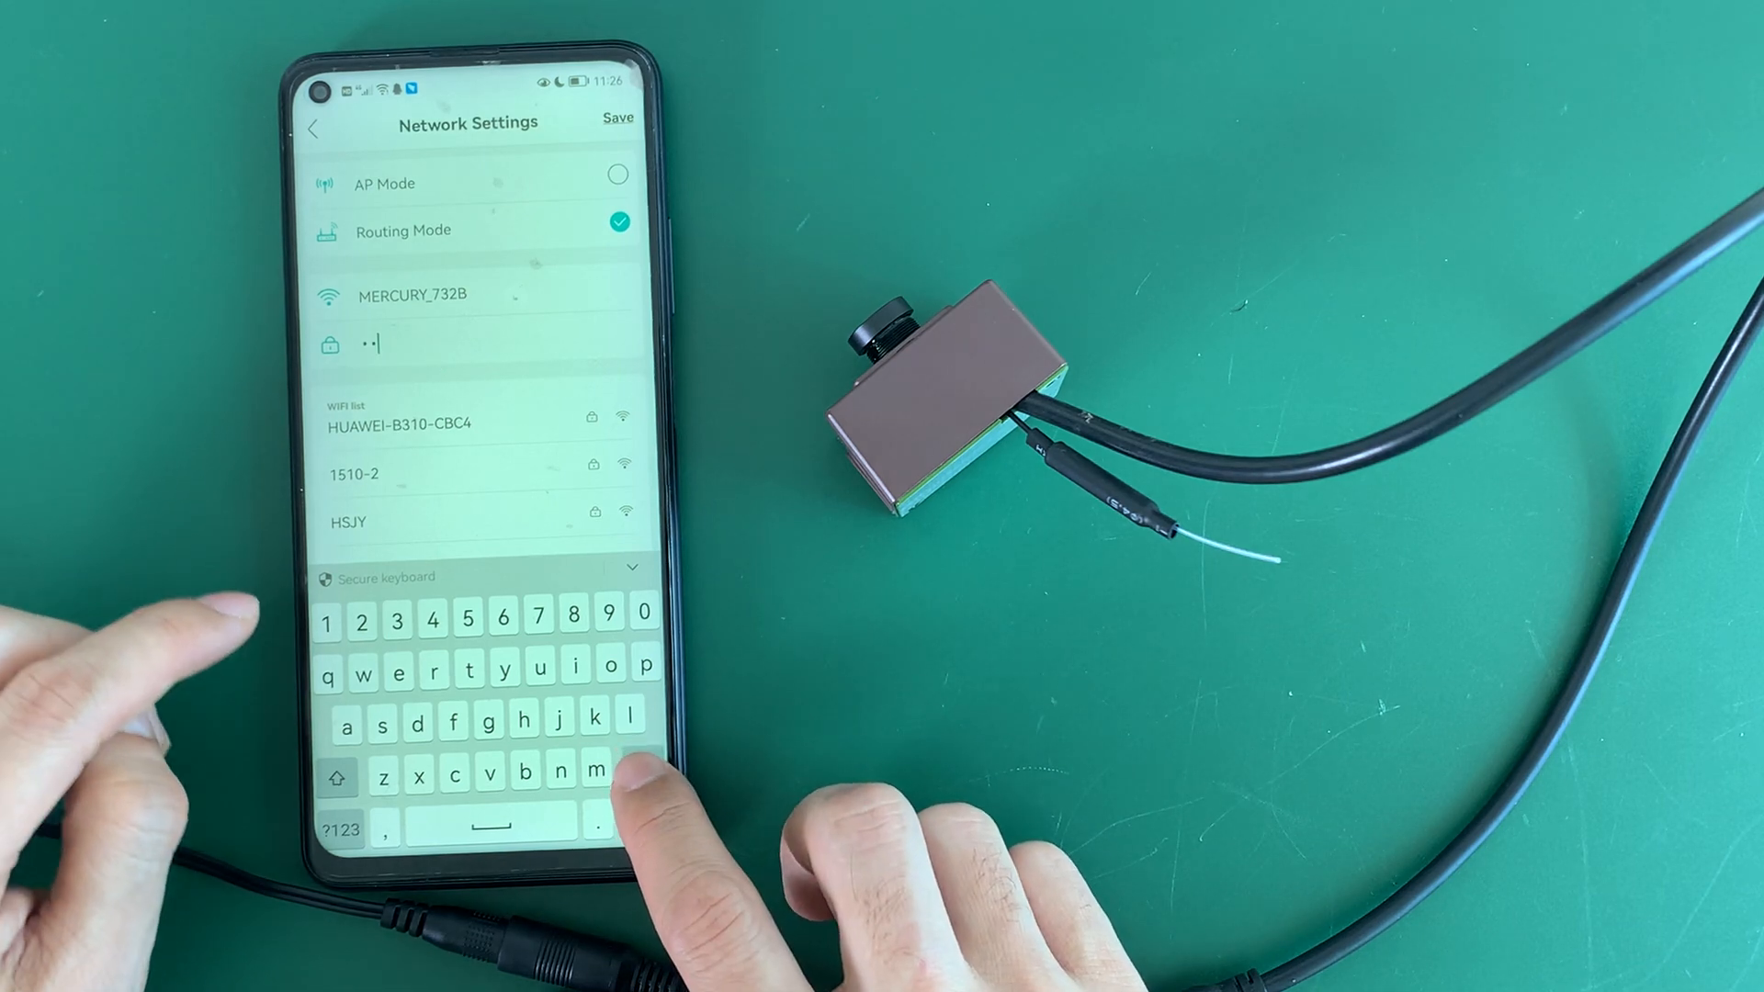
type("s")
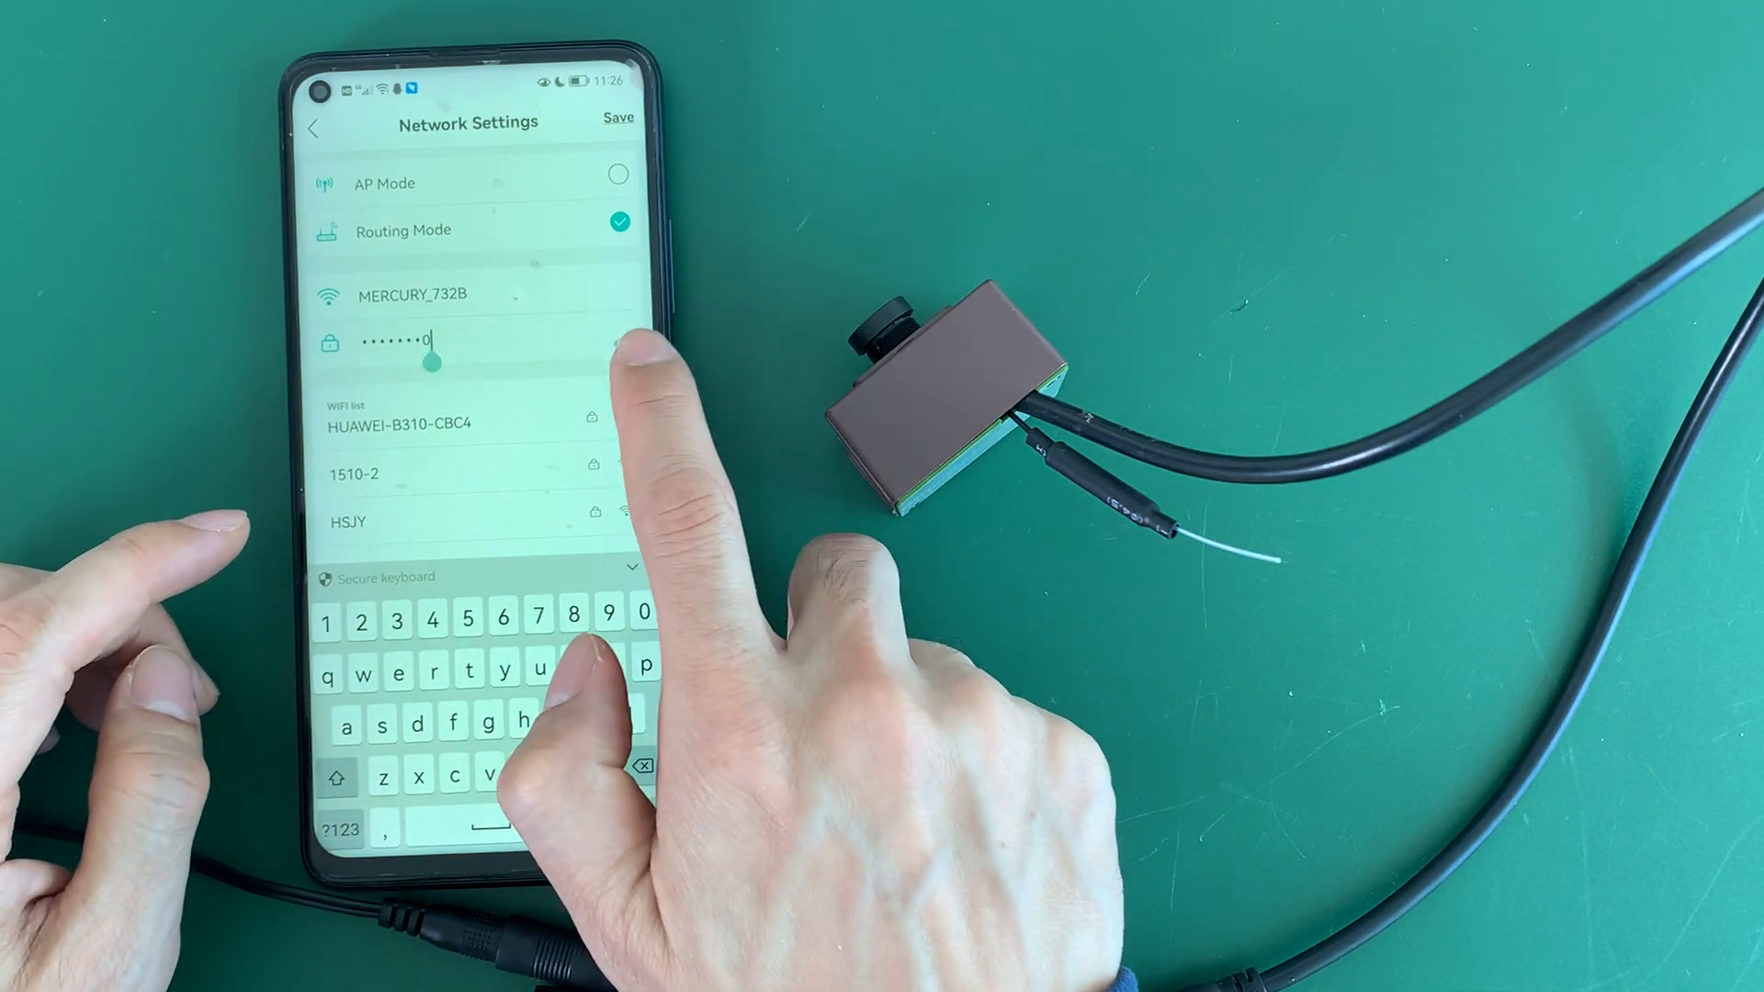
left_click(620, 343)
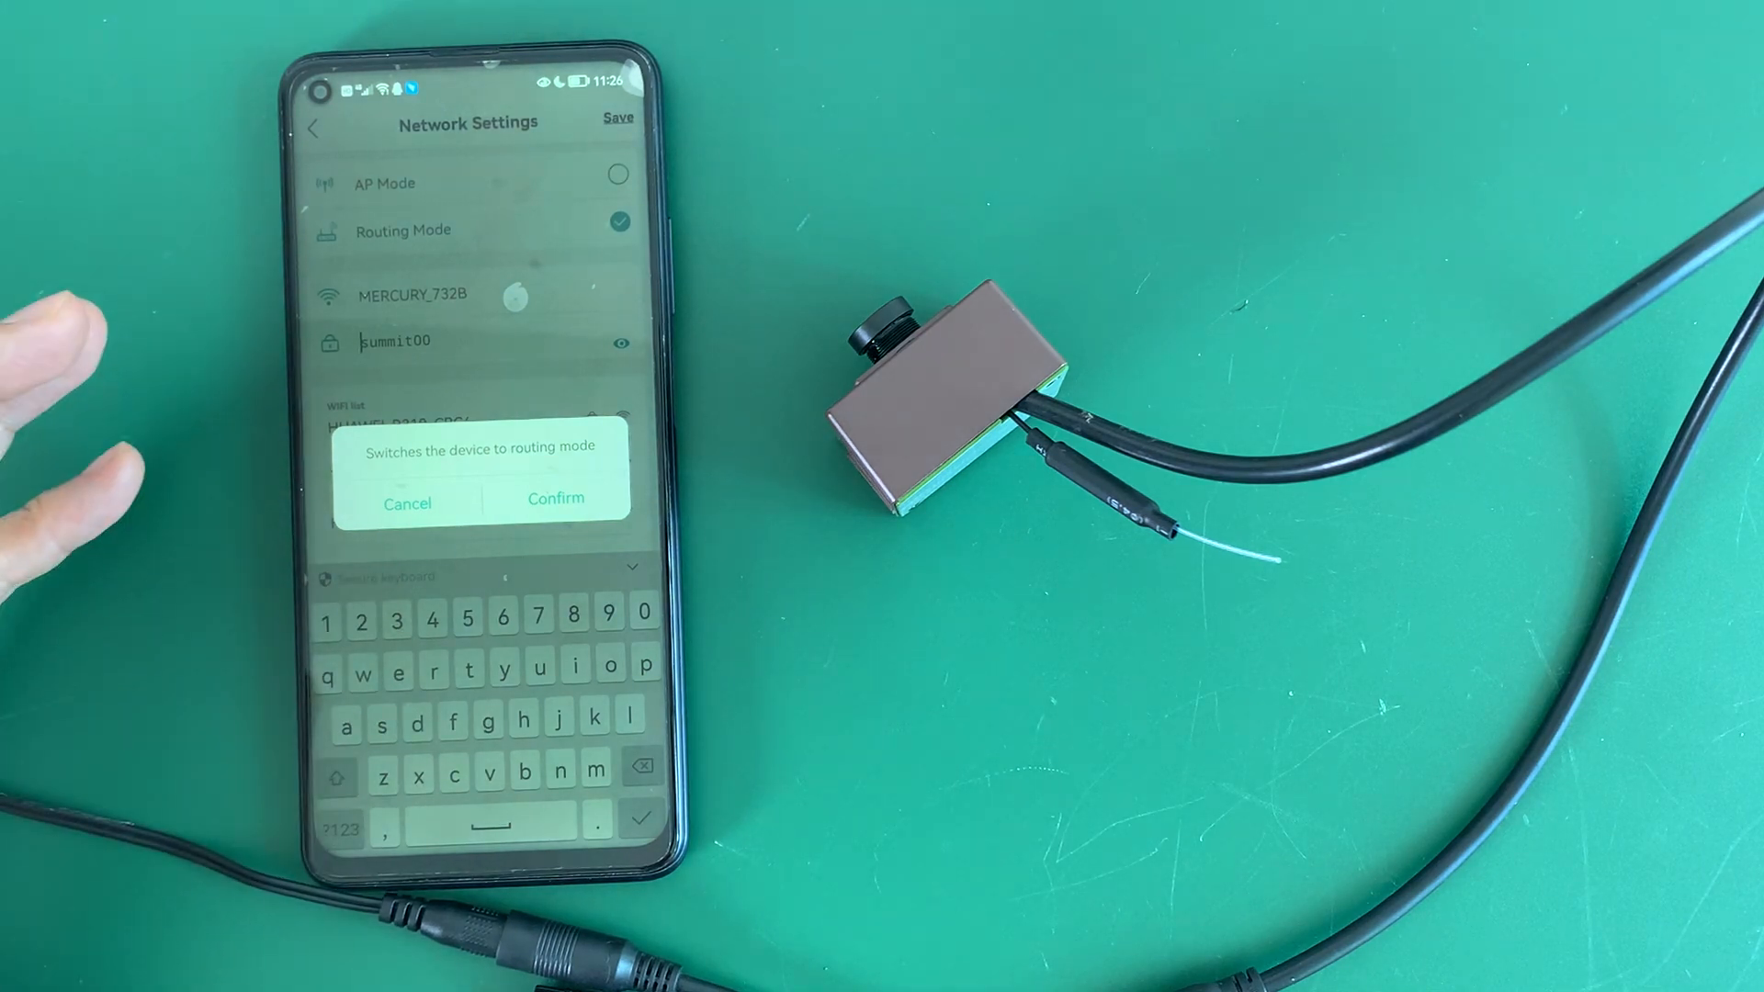
- Confirm switching the camera to routing mode on MERCURY_732B
left_click(556, 498)
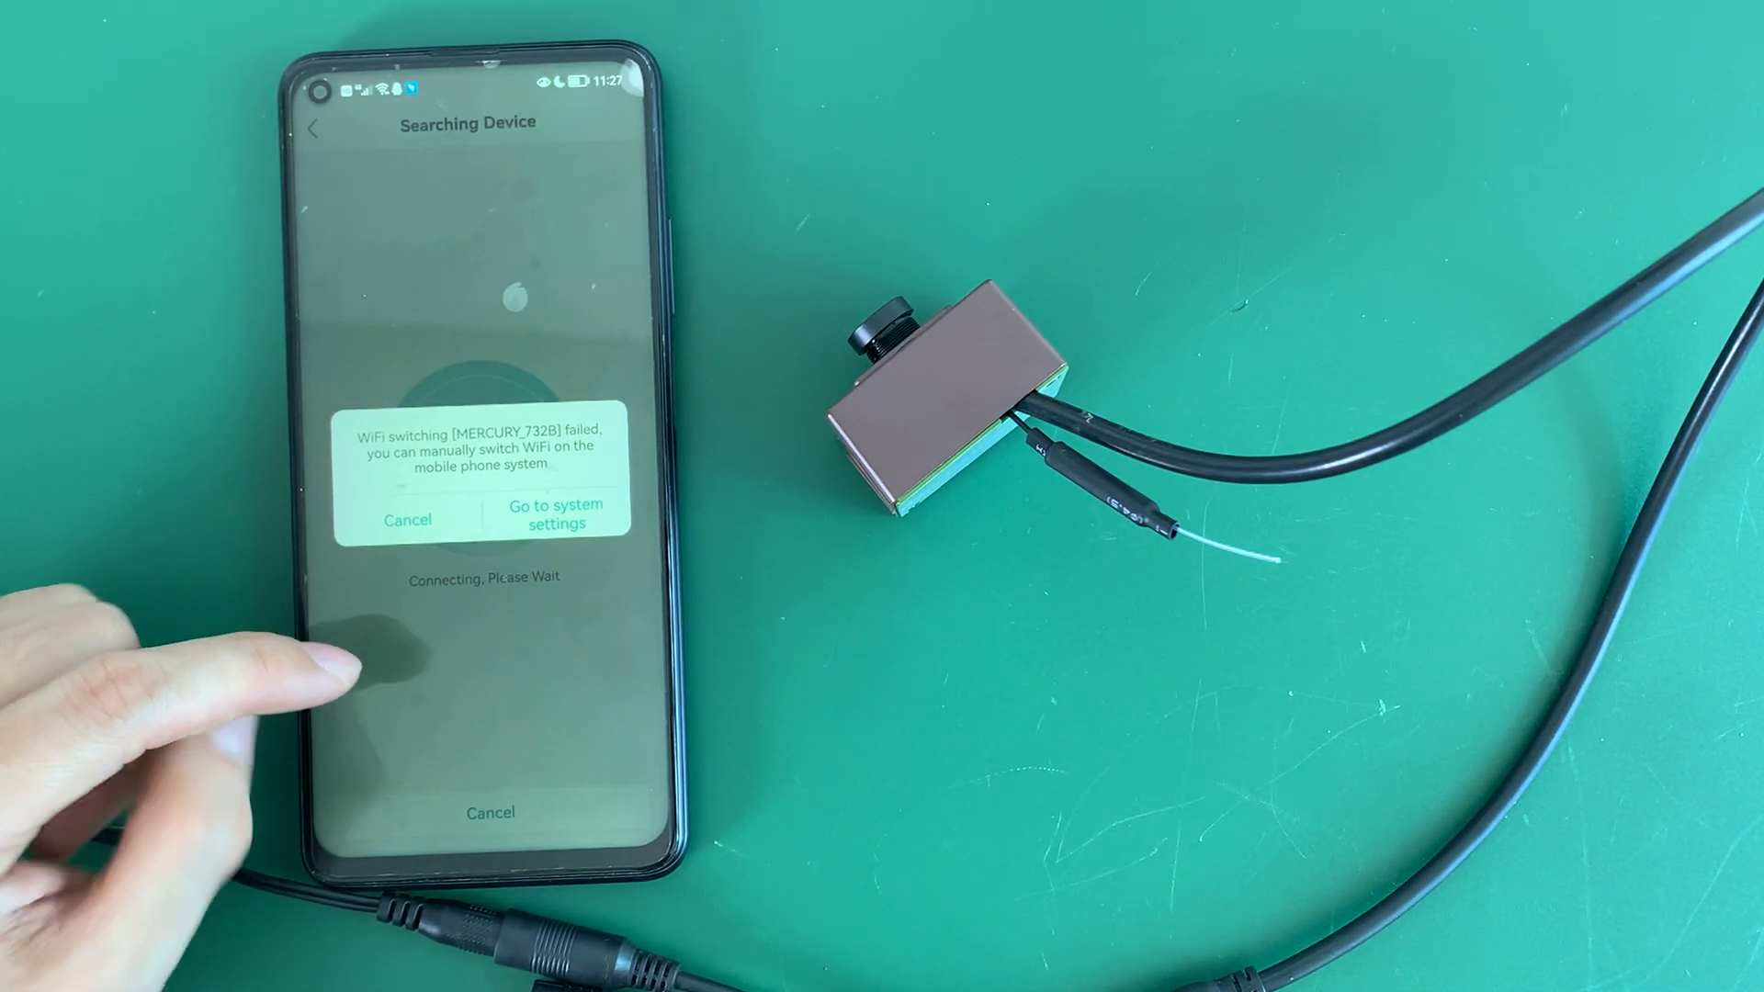
- Dismiss the 'WiFi switching failed' notice to reach Add Device
left_click(553, 513)
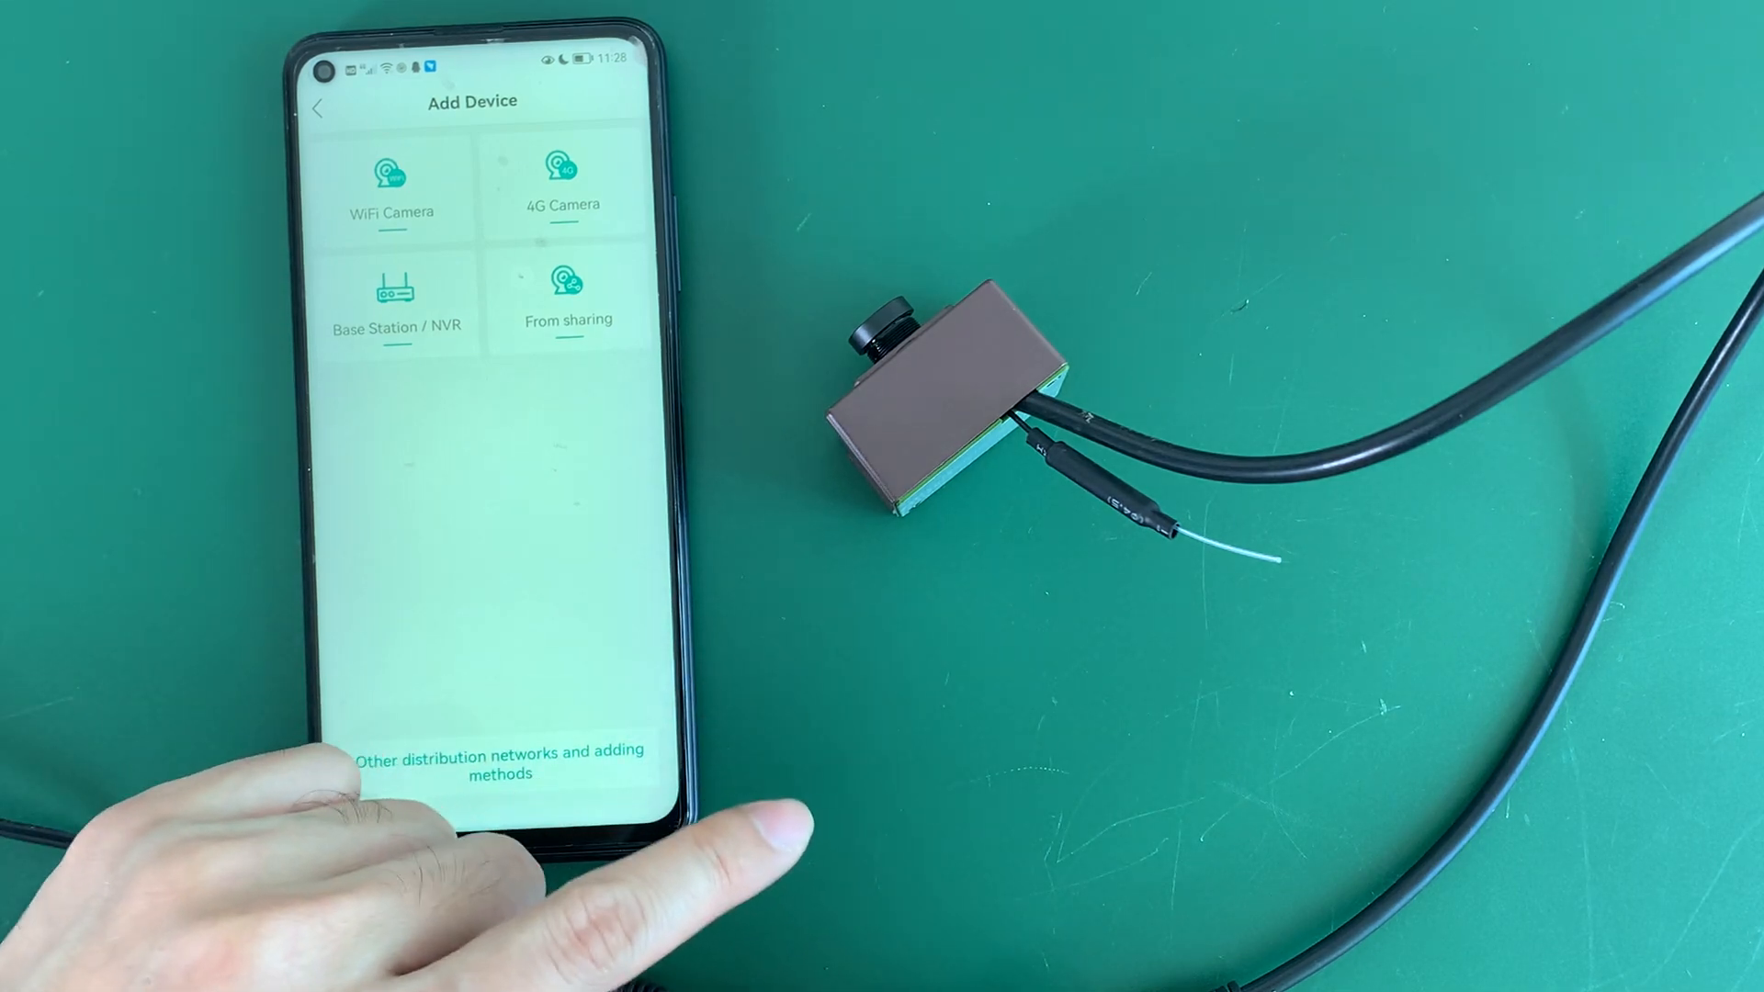
- Pick an adding method, then start camera_645a's live video stream
left_click(502, 762)
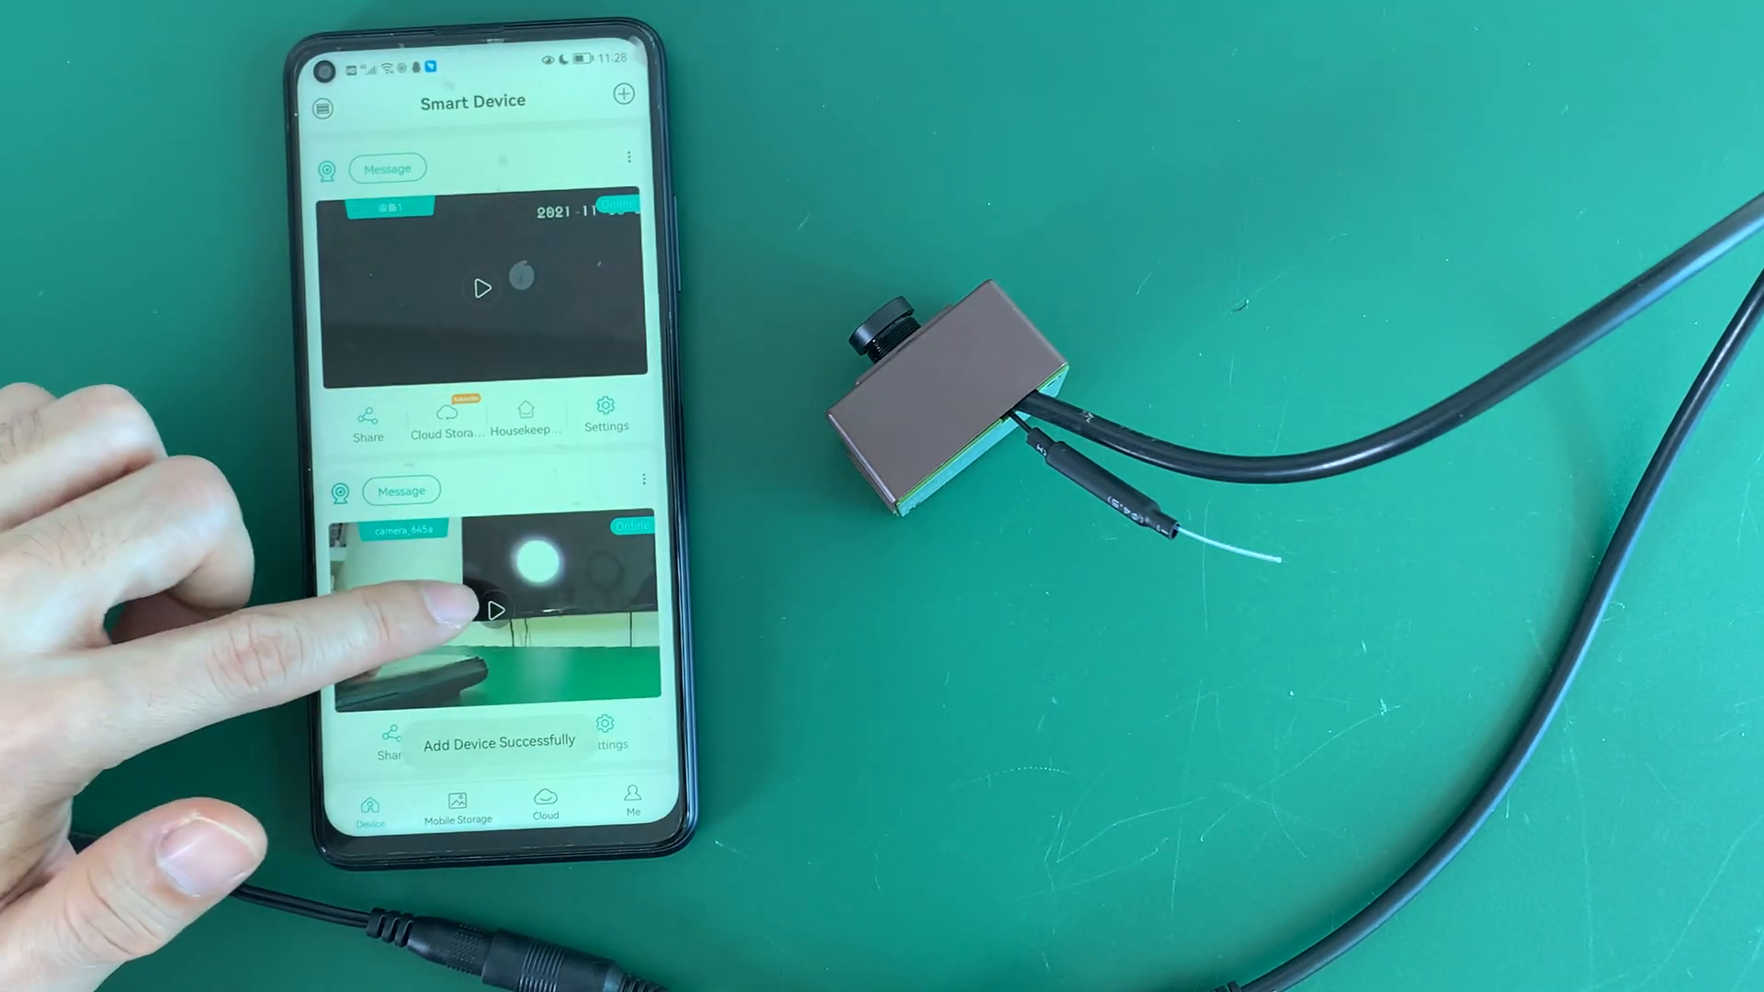
left_click(499, 611)
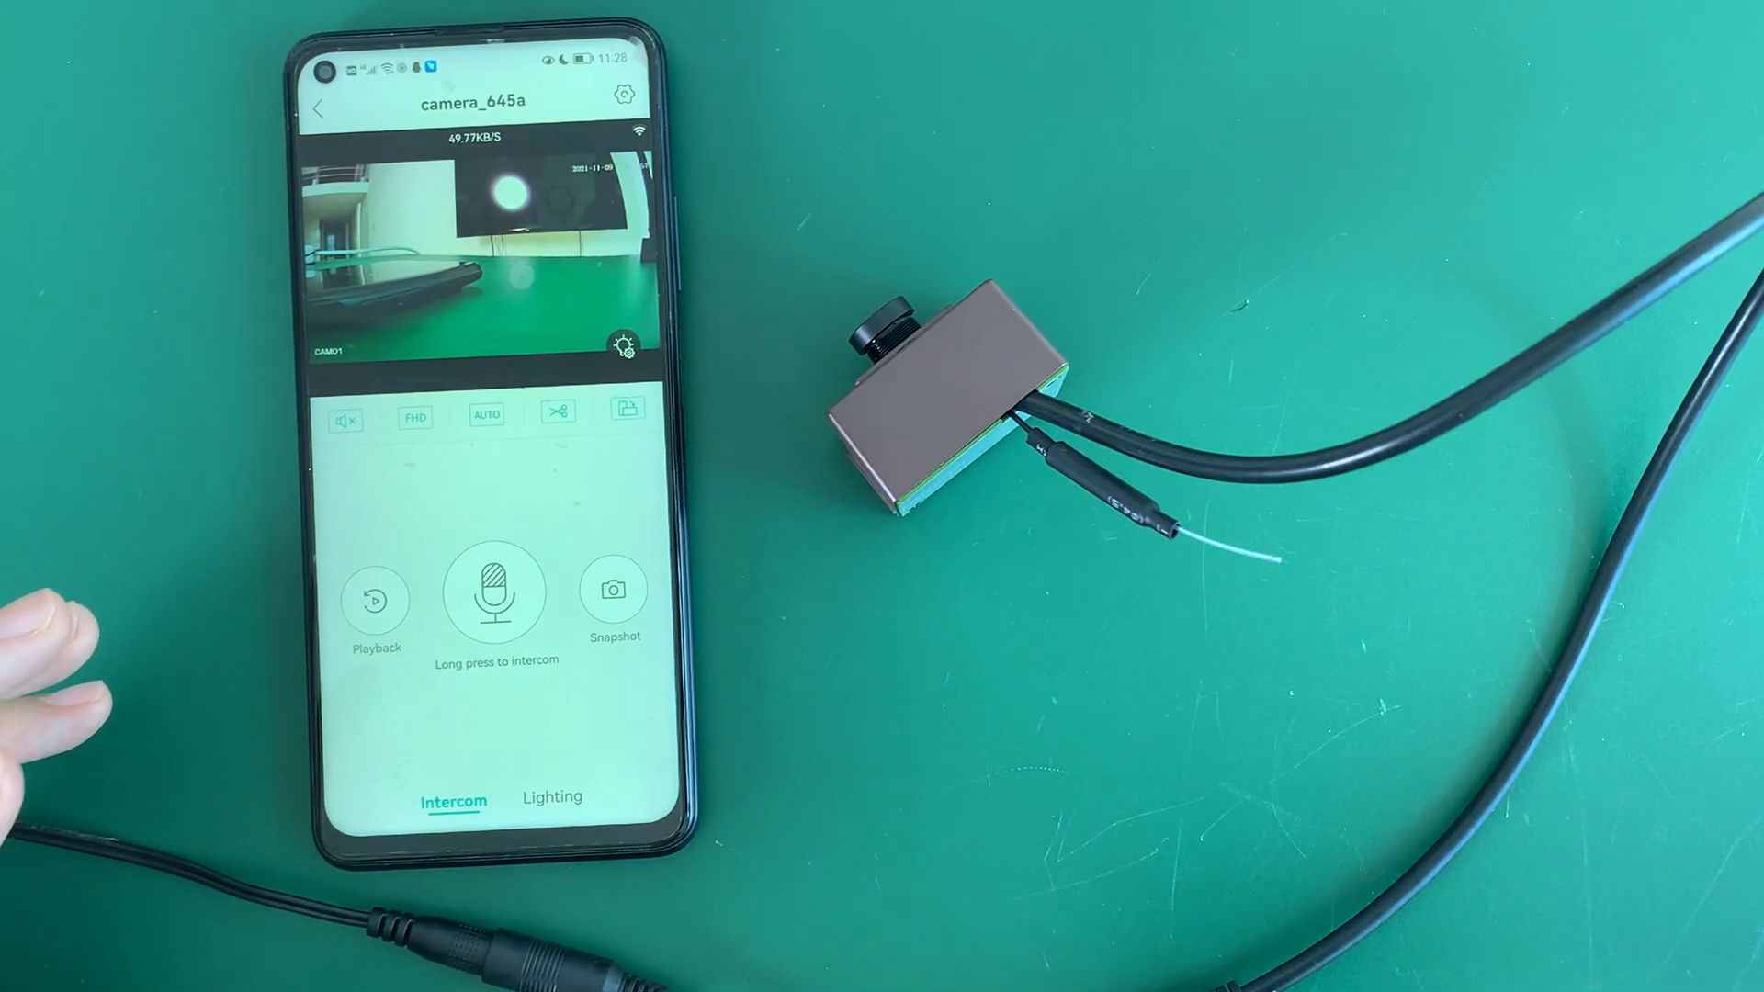
- Go back to the device list, refresh it, and scroll to online camera_645a
left_click(319, 108)
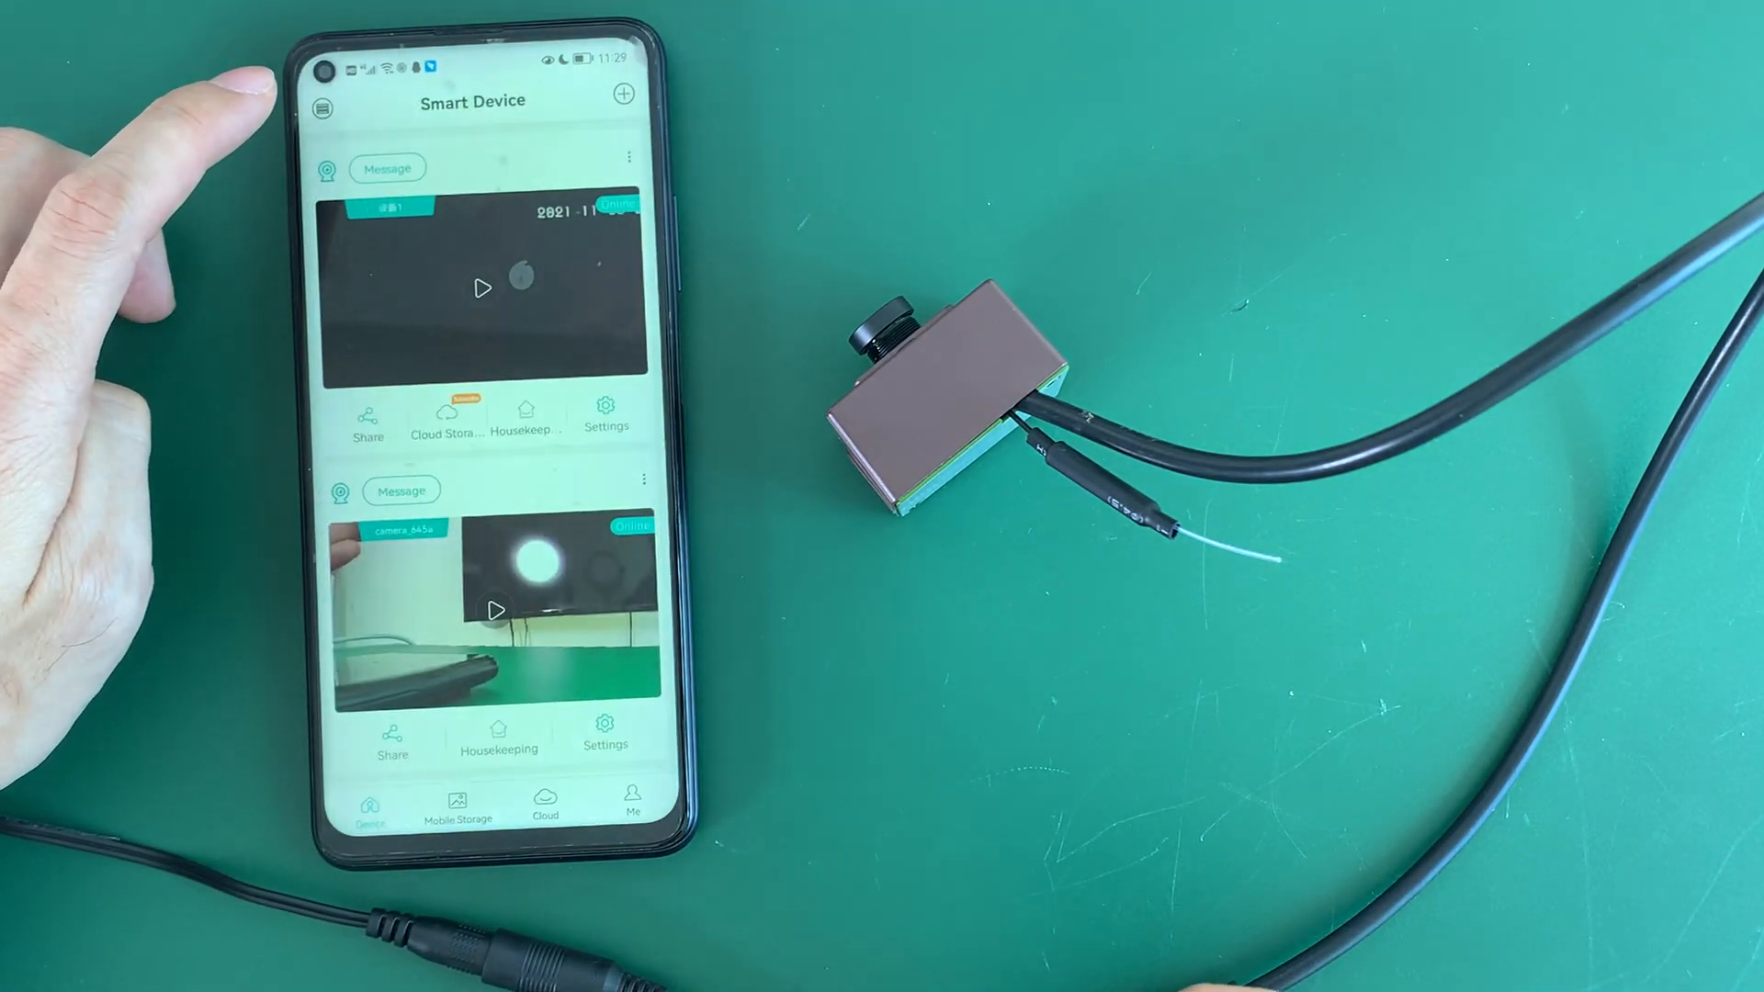
left_click(621, 95)
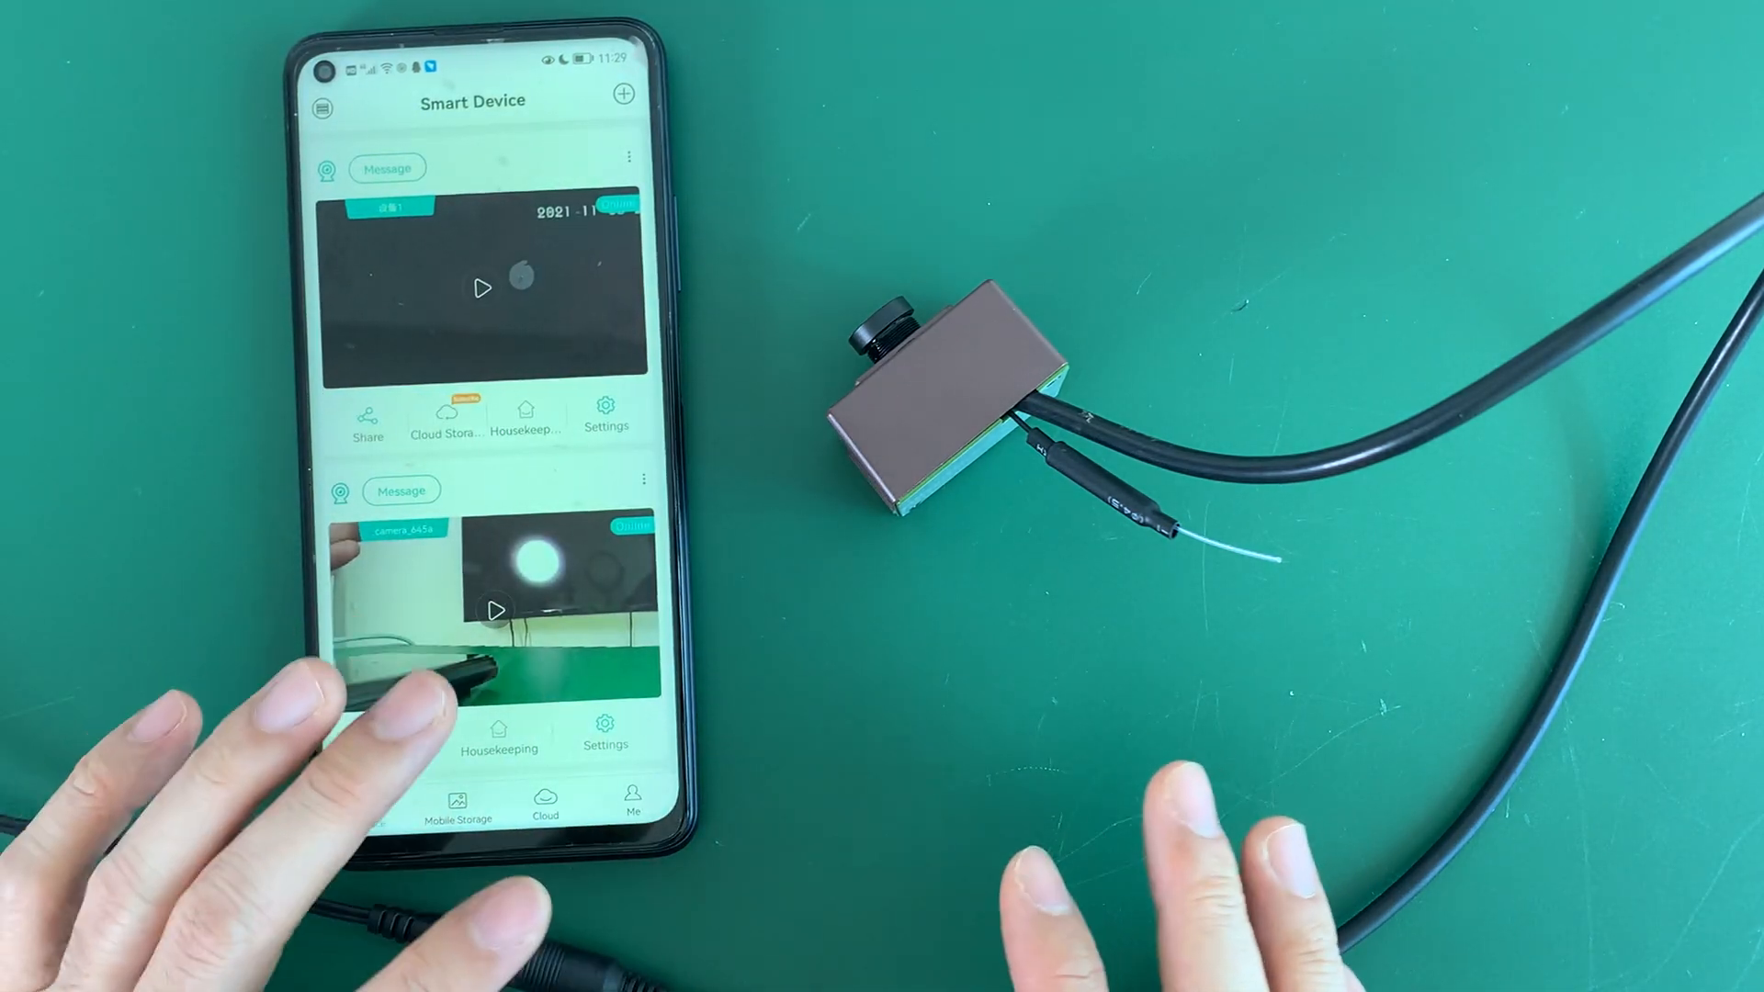
left_click(631, 799)
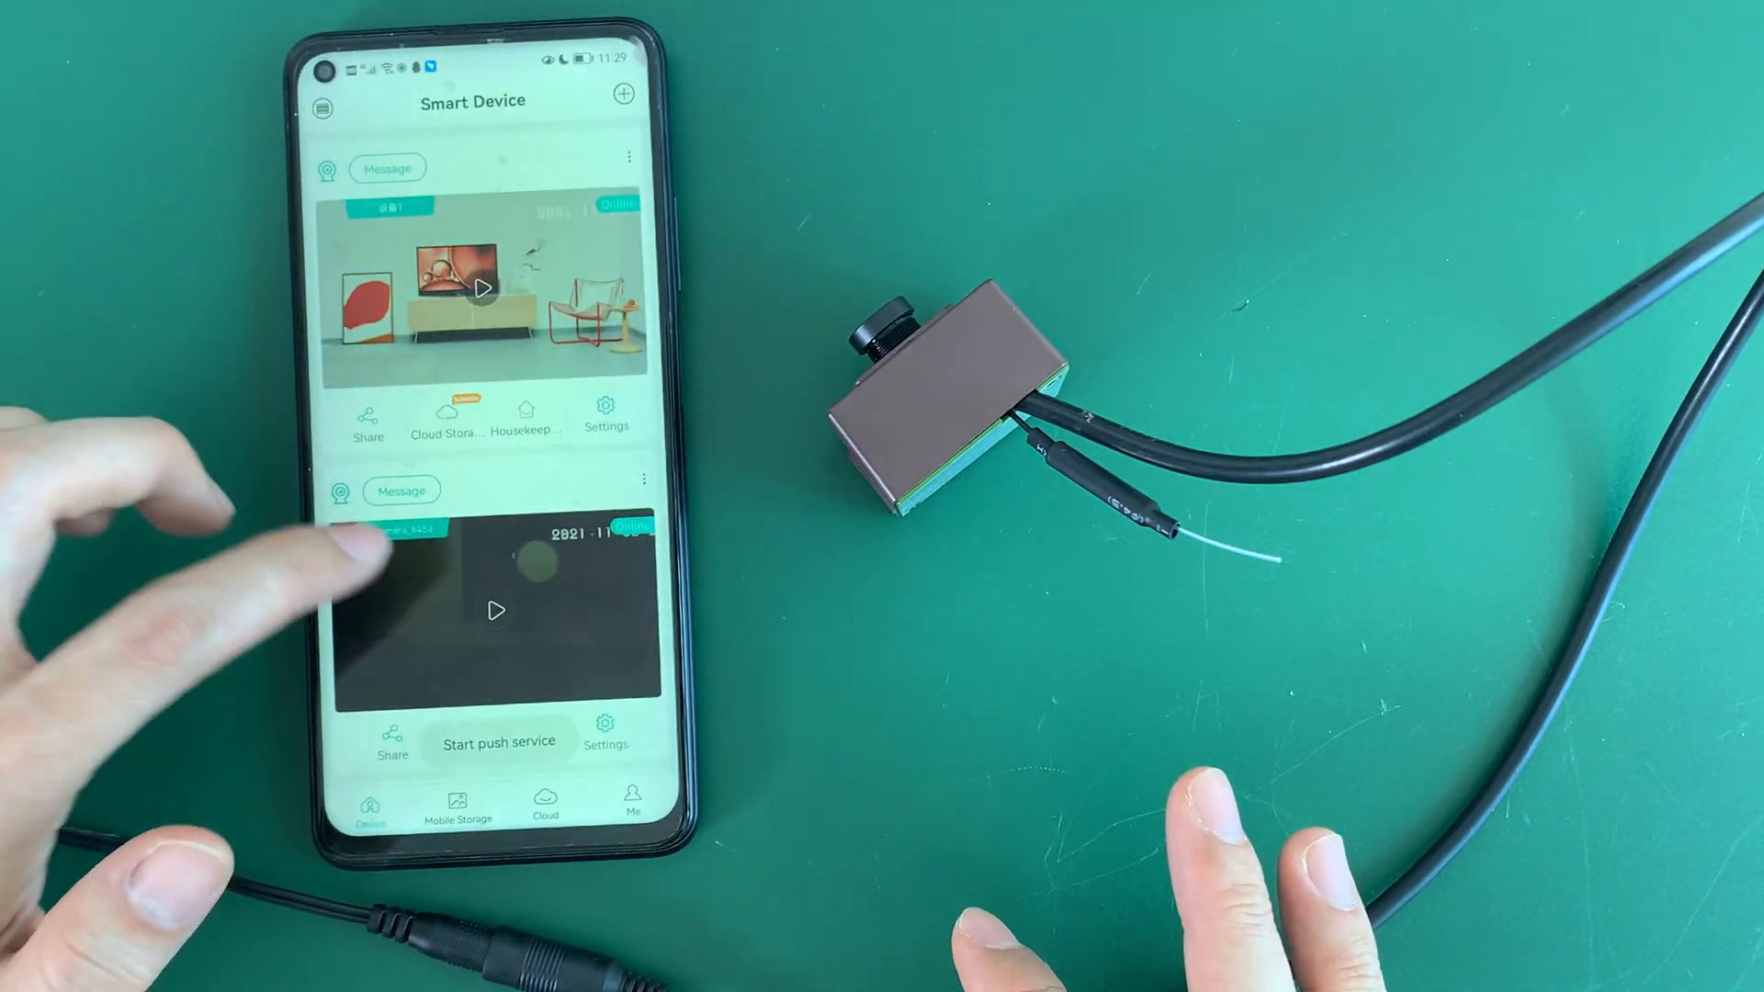
scroll("up", 3)
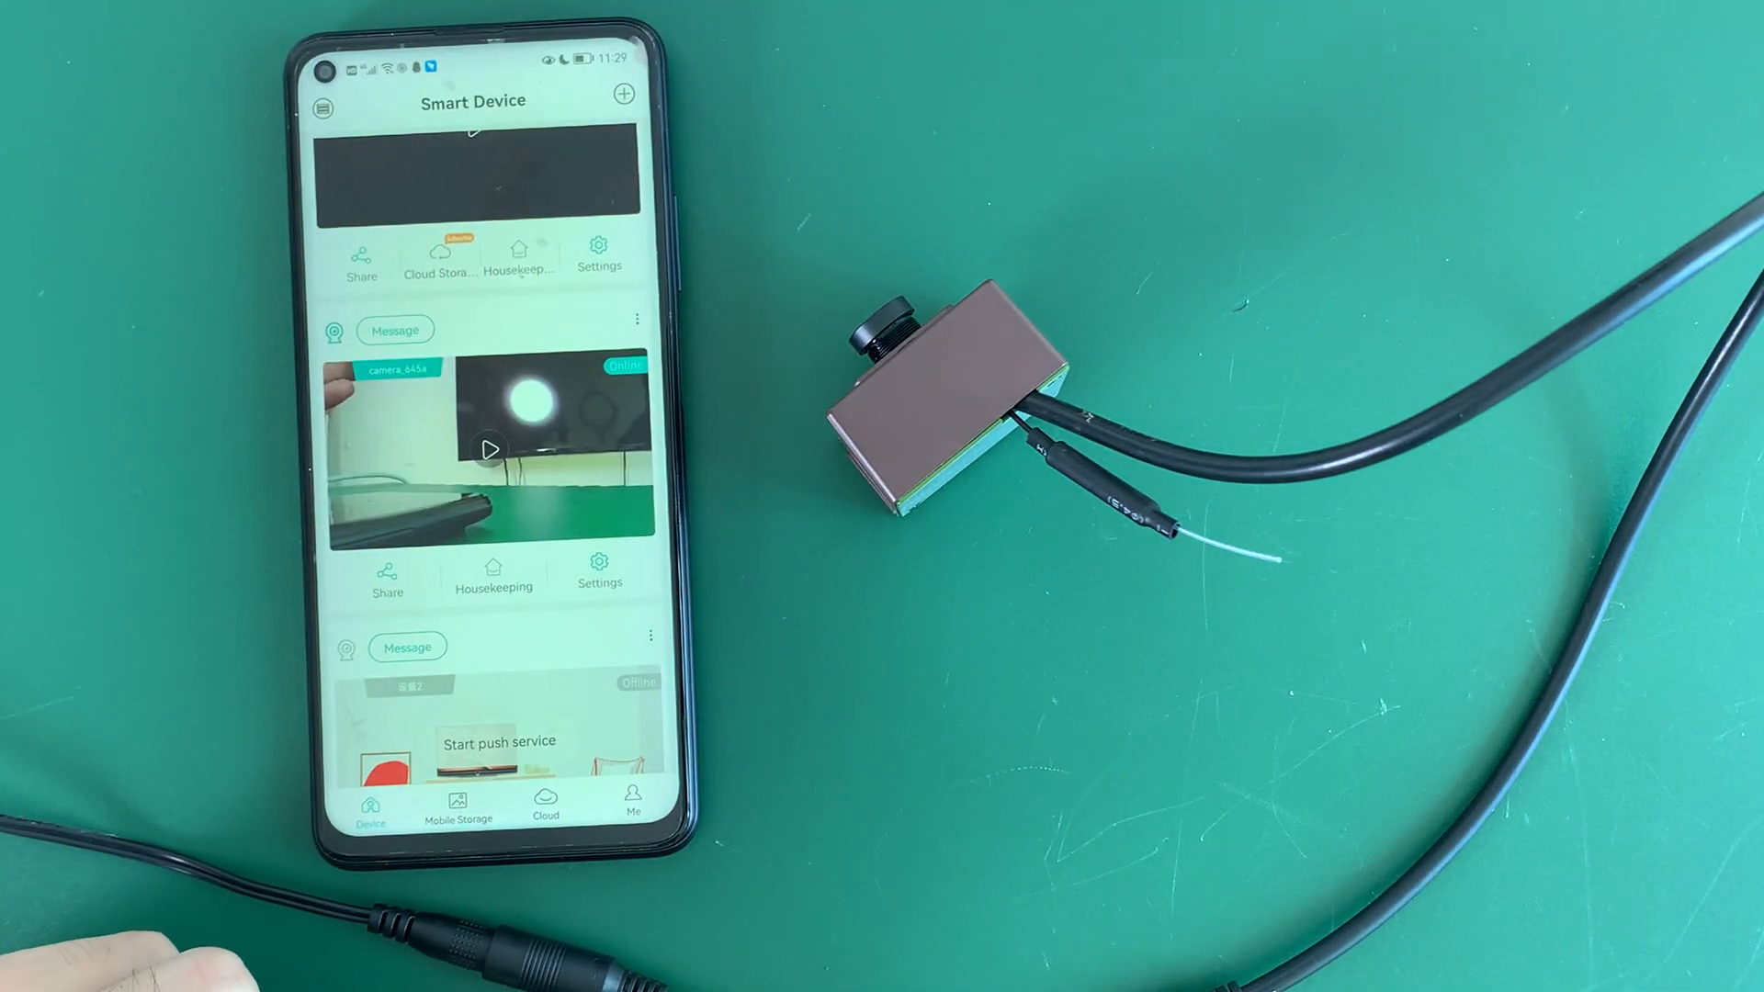